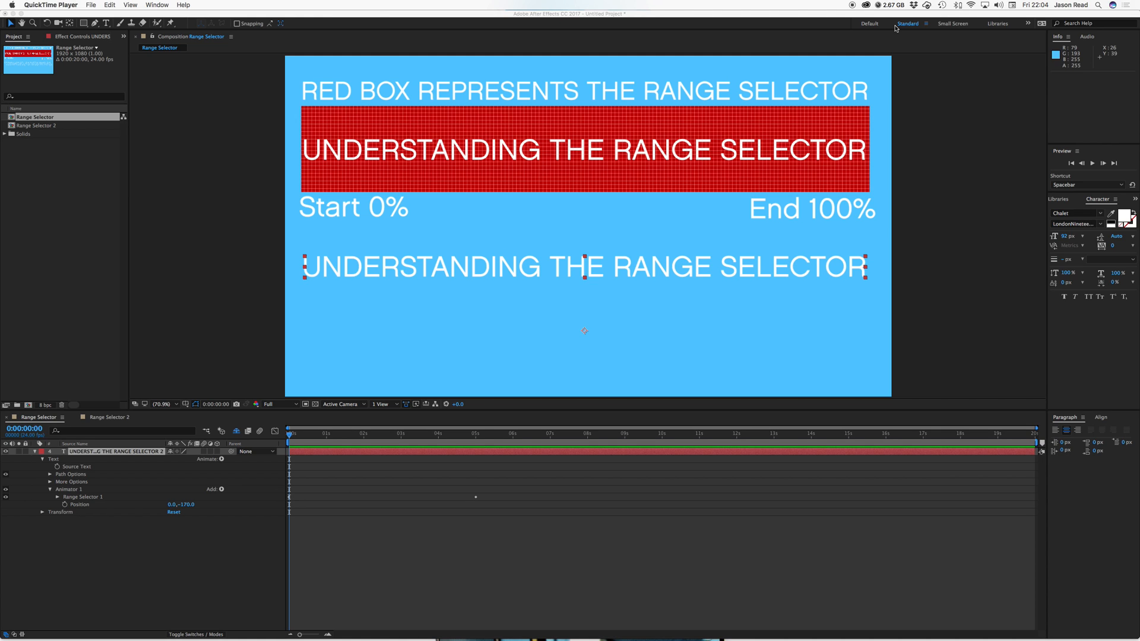
mouse_move(603, 542)
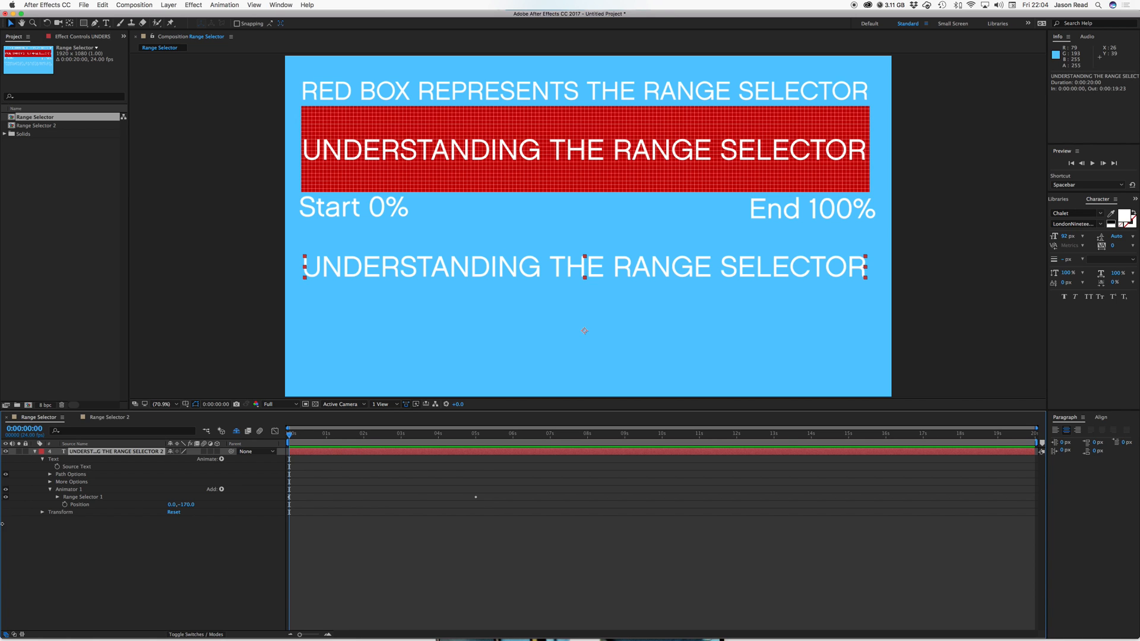
Step: Set Animator 1's Position offset to 0, -130 to lower the bottom title
click(42, 511)
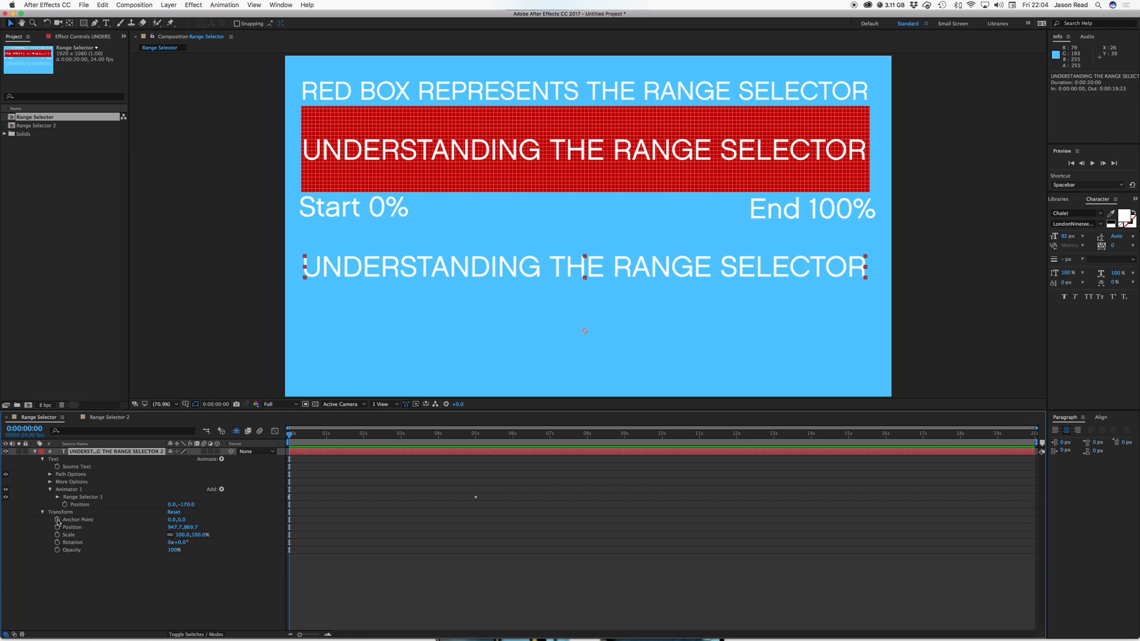
click(42, 512)
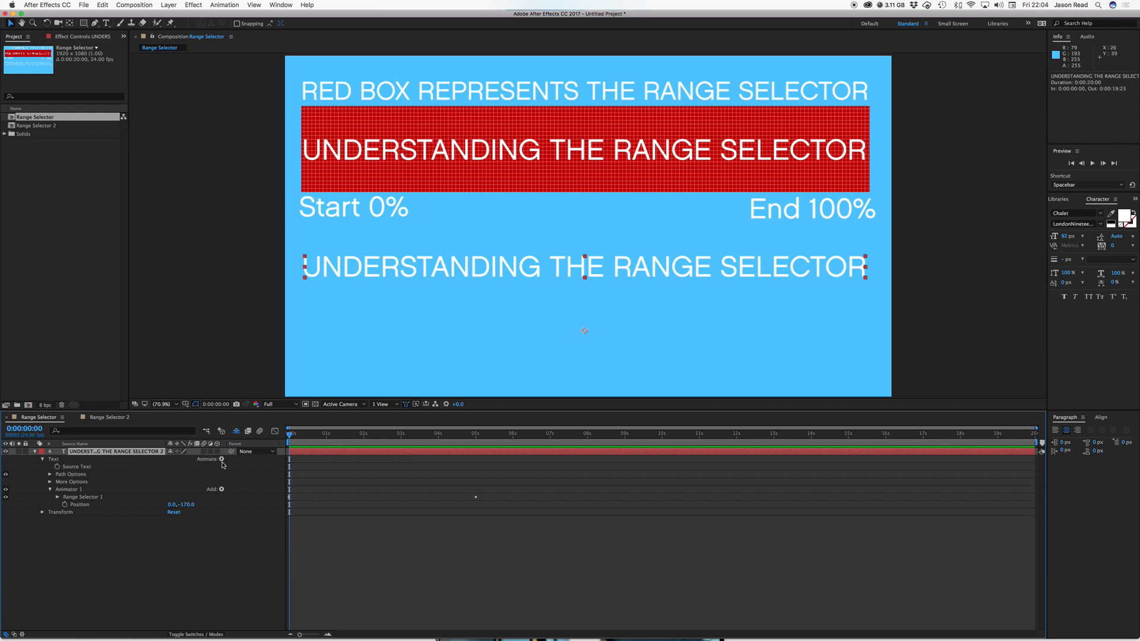
click(221, 459)
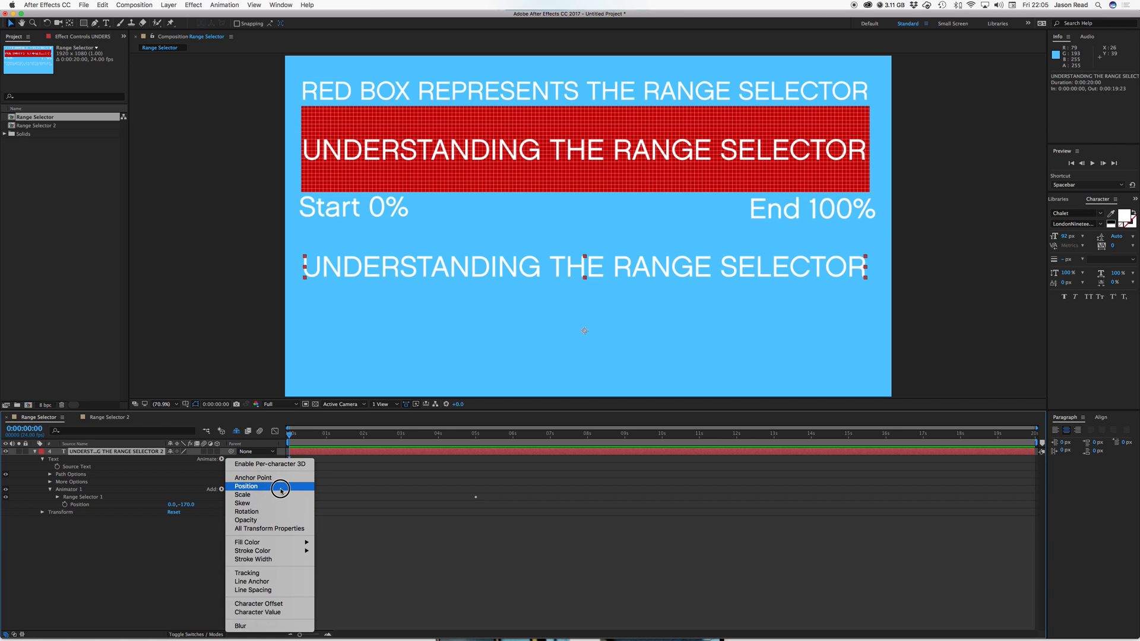
click(246, 485)
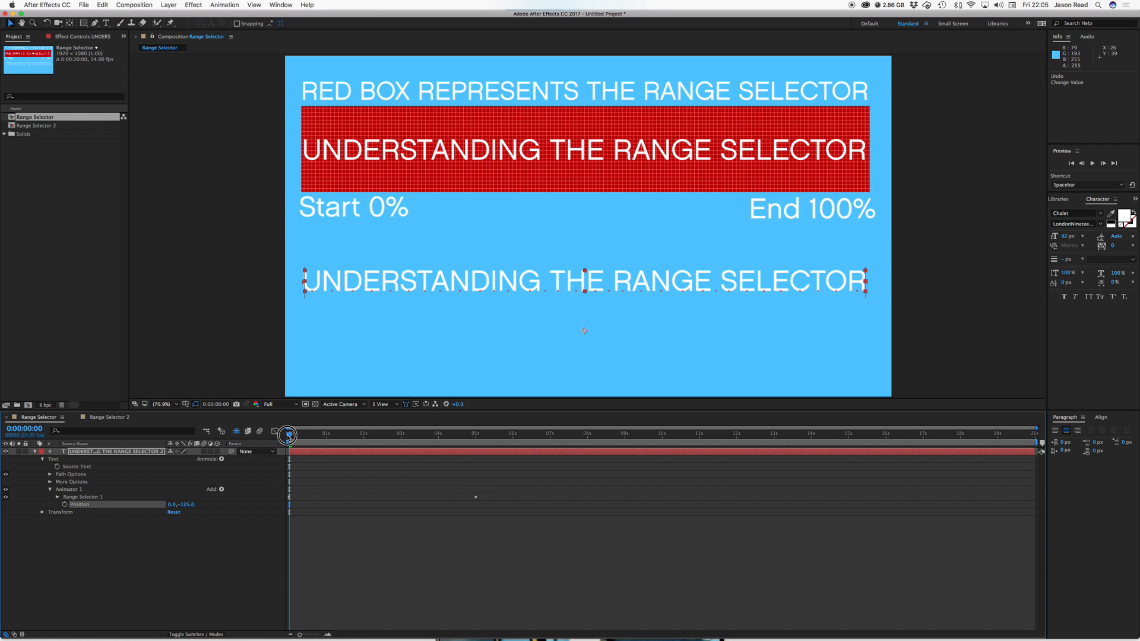
mouse_move(287, 436)
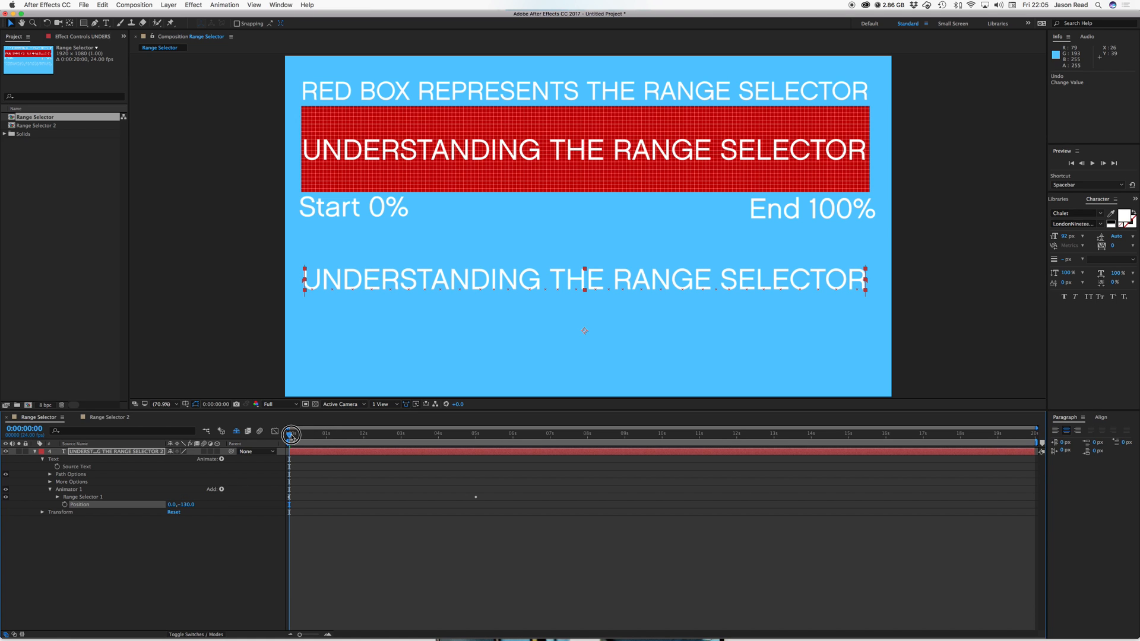
drag(291, 435, 319, 437)
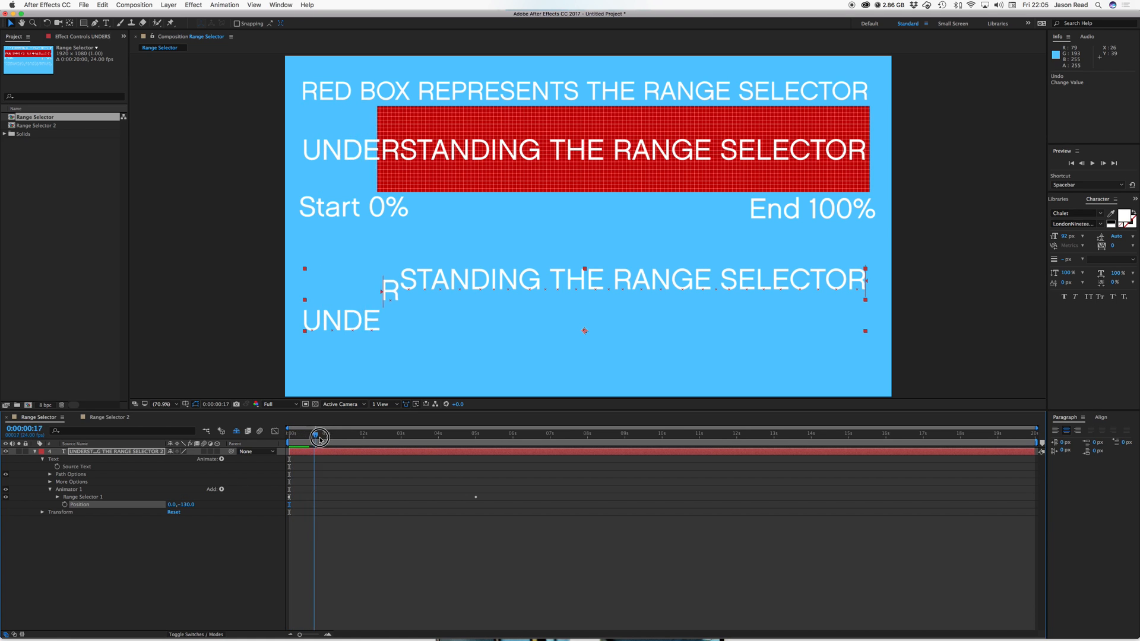
drag(317, 437, 430, 443)
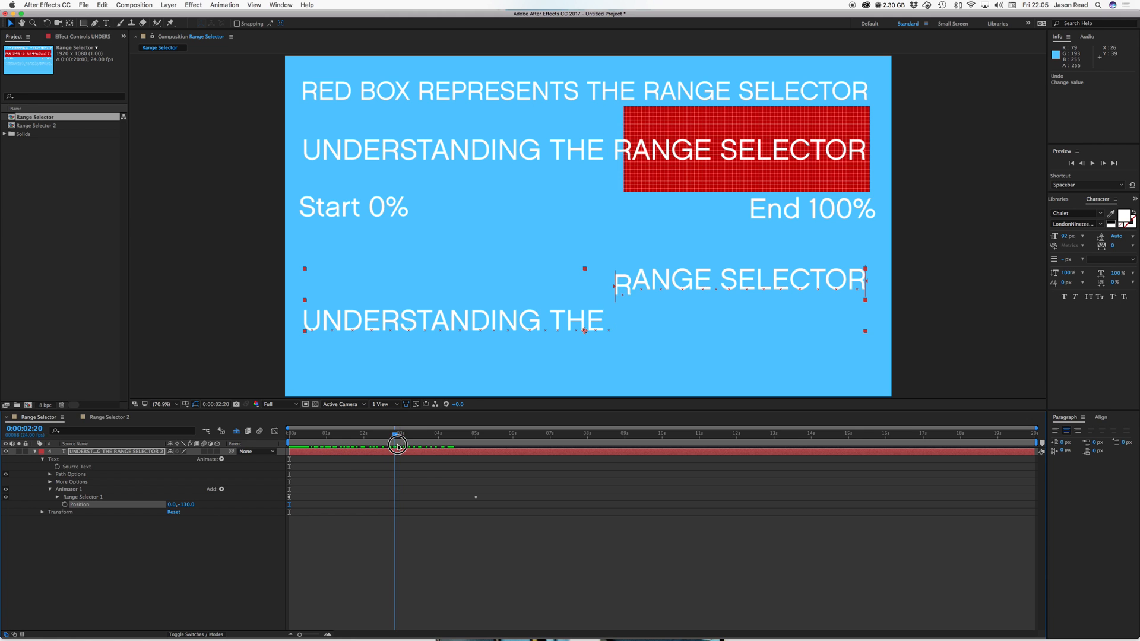
click(257, 430)
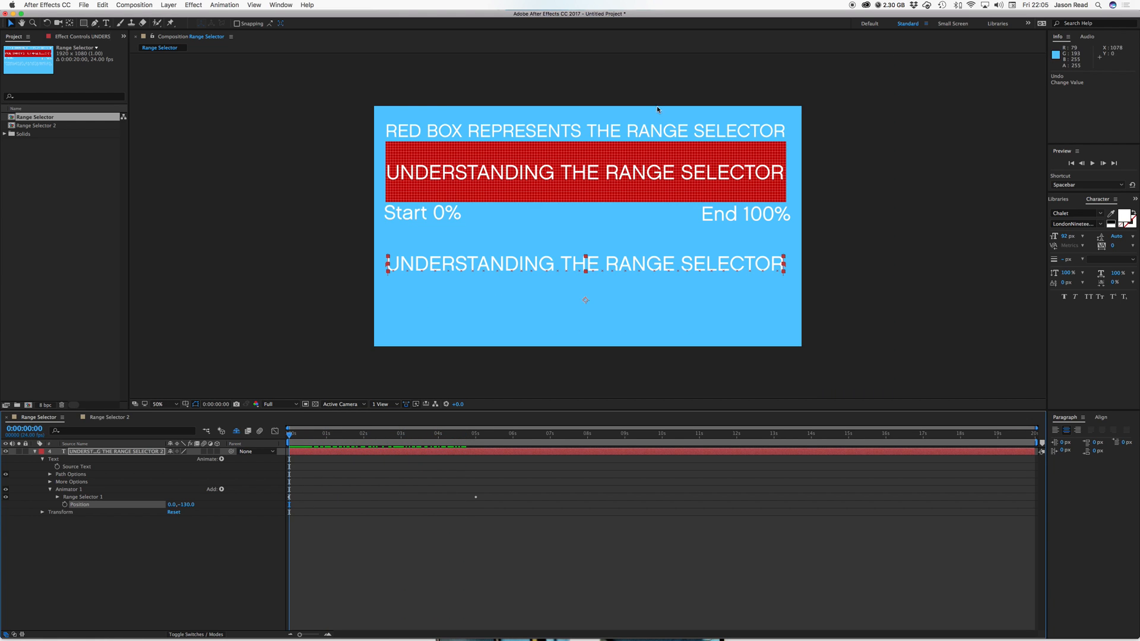
click(157, 404)
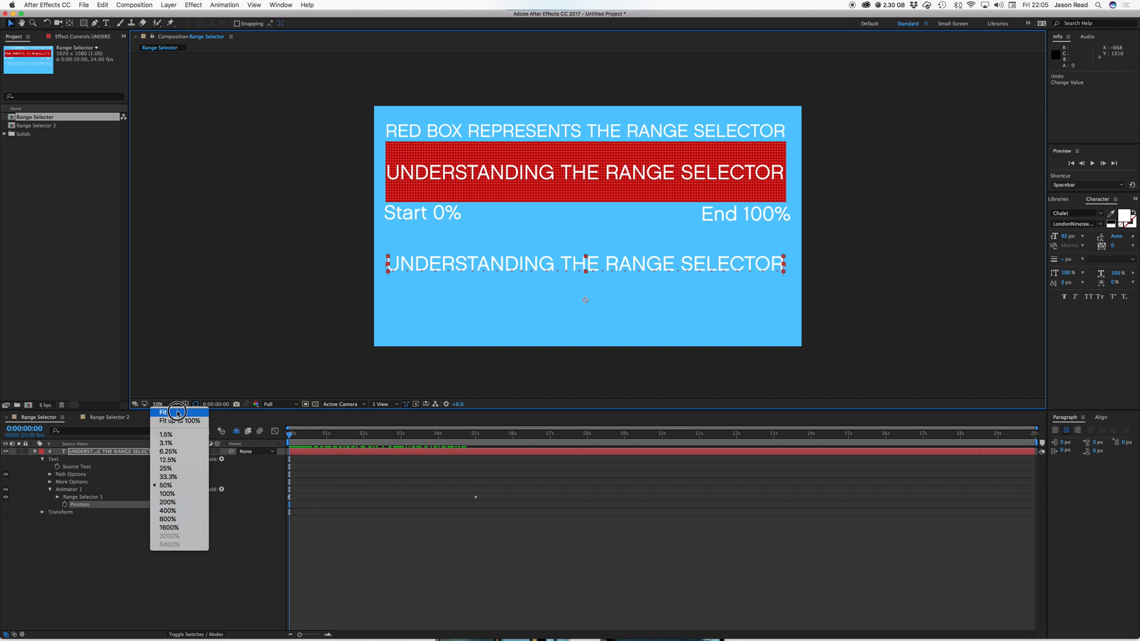
click(162, 412)
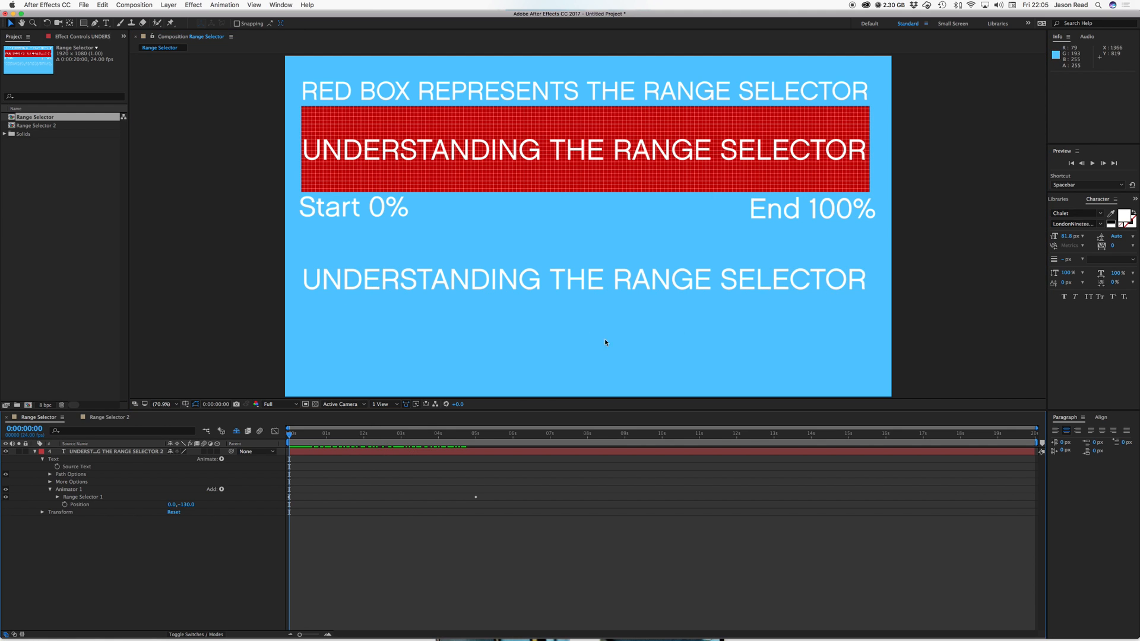
Step: Play and scrub the 0–5 second Start animation to preview letters settling
key(space)
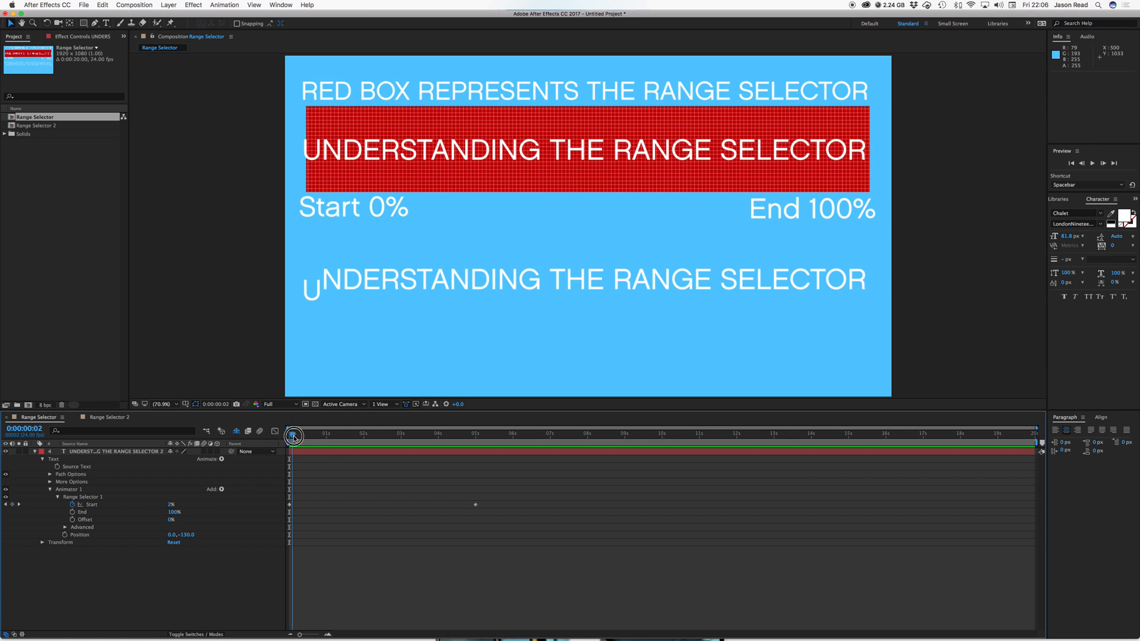
drag(293, 435, 373, 444)
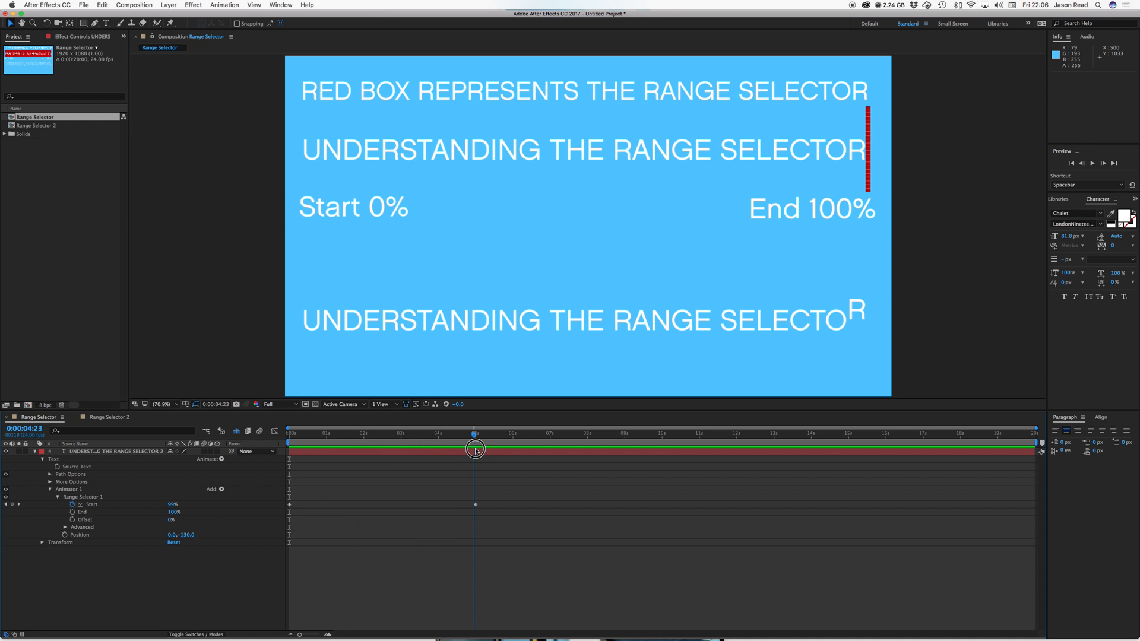
drag(475, 447, 475, 447)
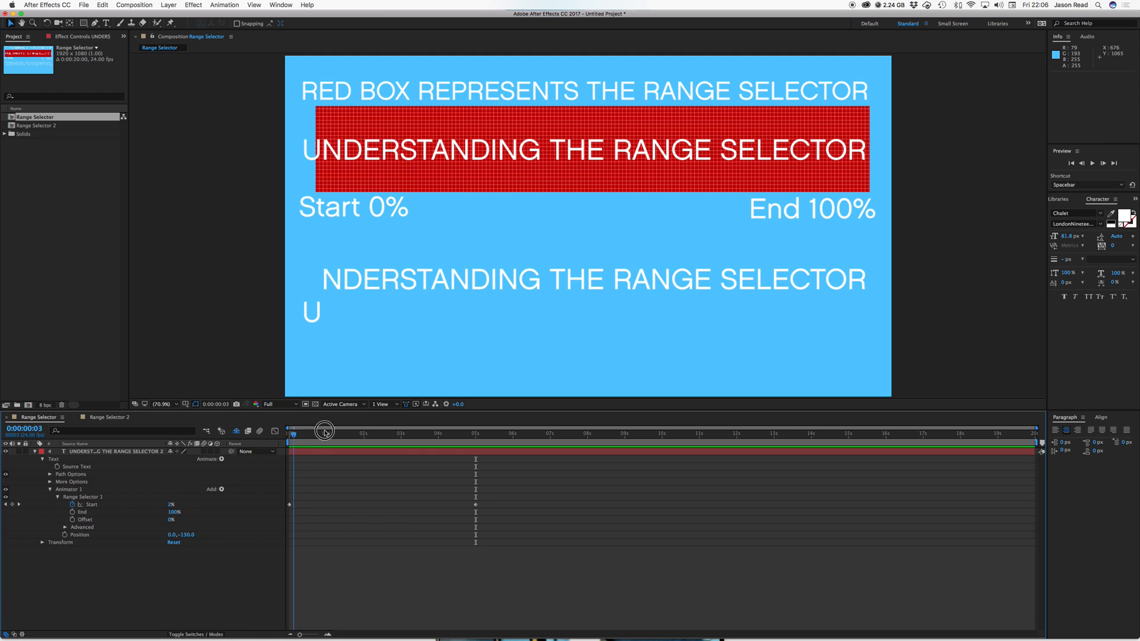
drag(325, 428, 476, 433)
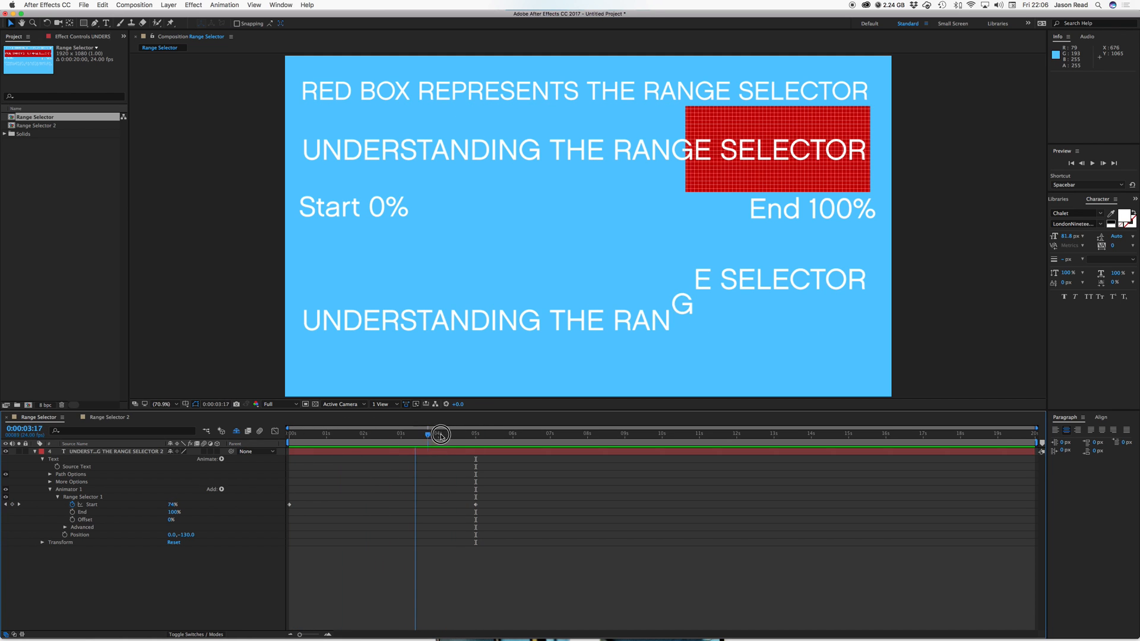
drag(440, 434, 463, 433)
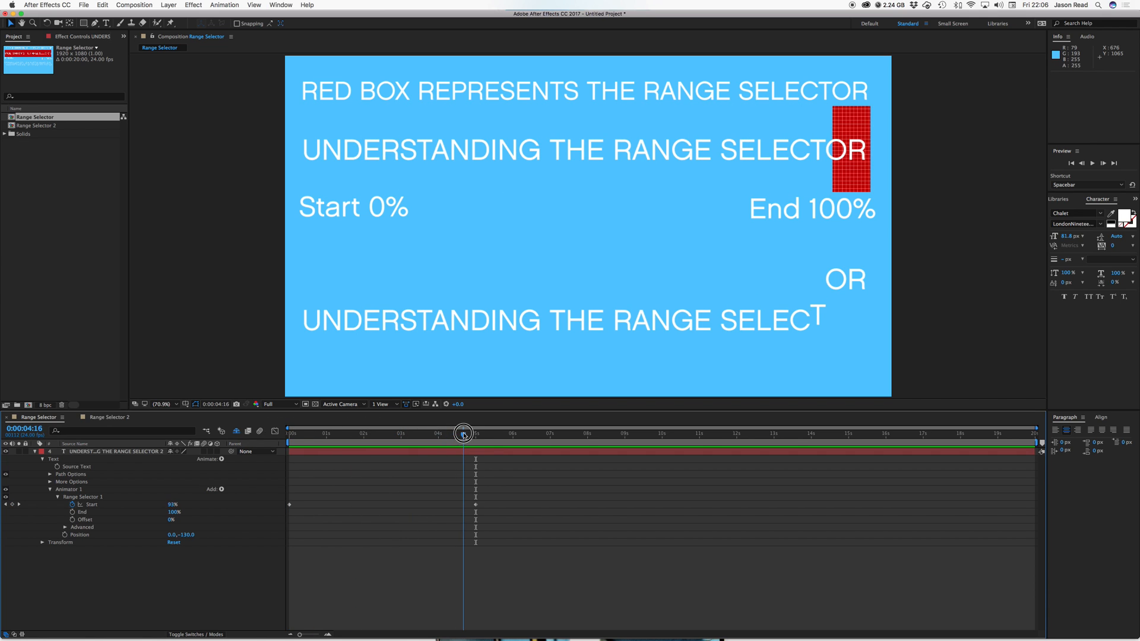
drag(463, 433, 305, 433)
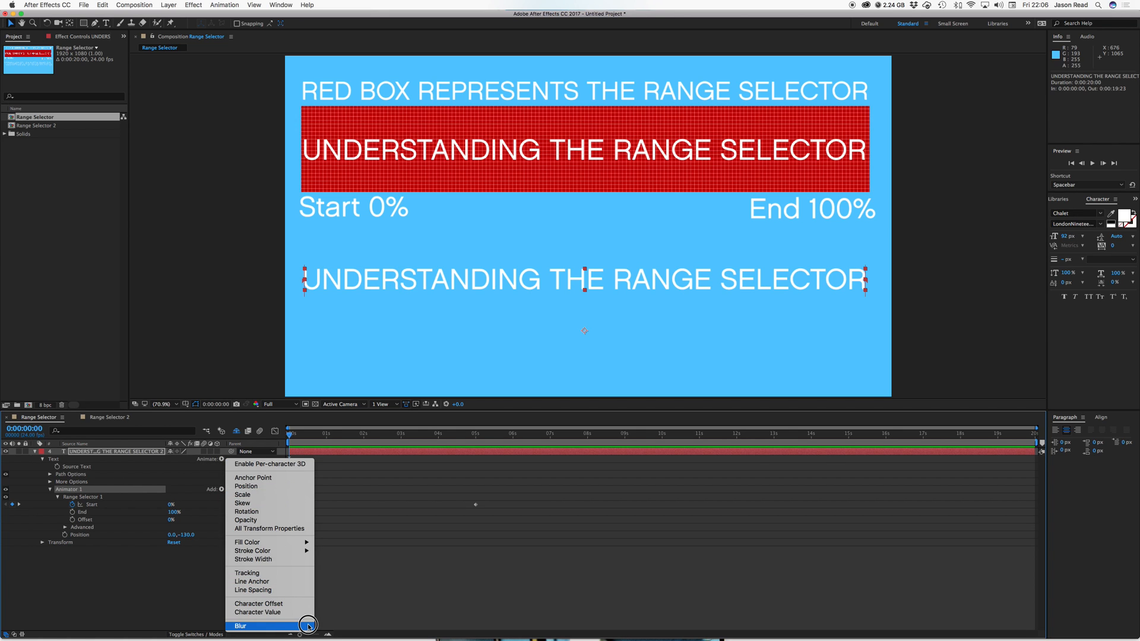
Step: Add a Blur of 54 to Animator 1 and scrub the timeline to check it
click(240, 625)
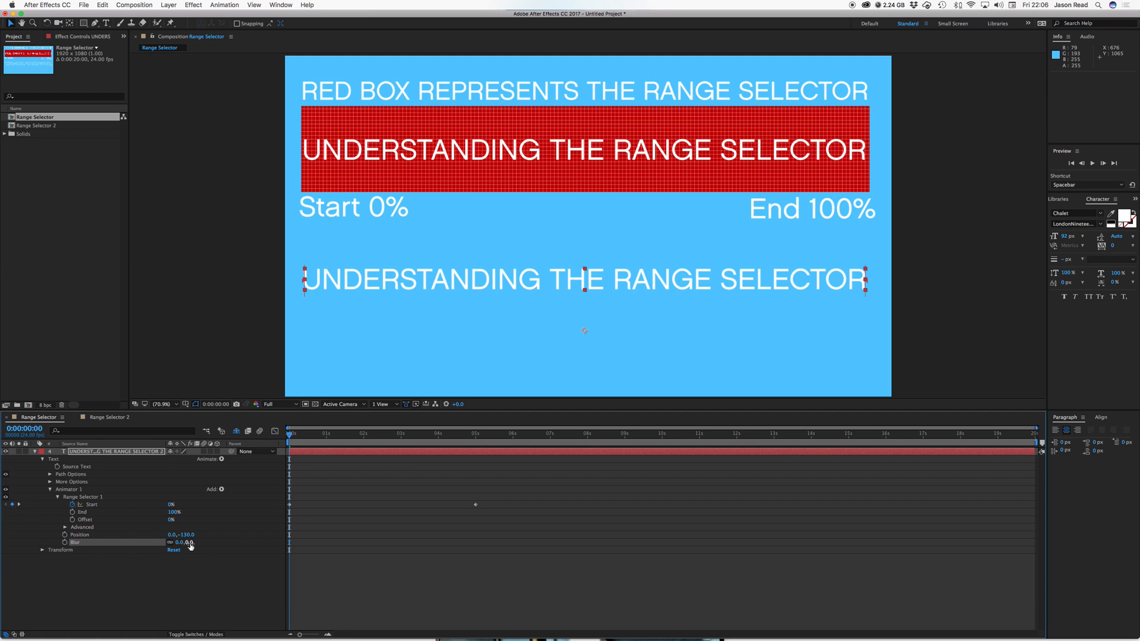
drag(185, 542, 207, 546)
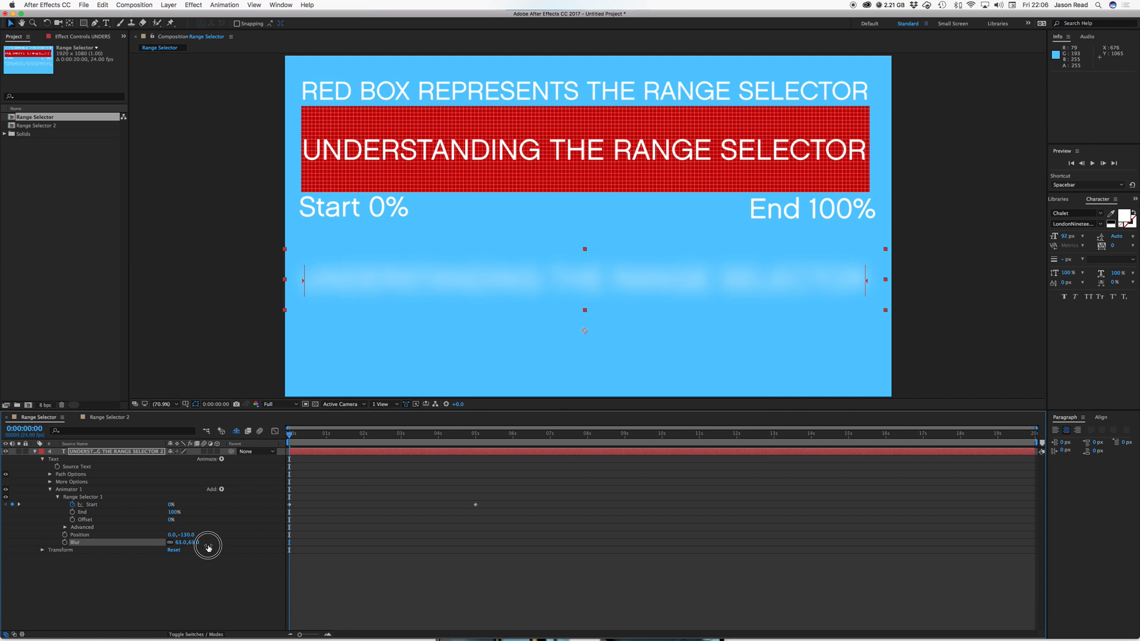
drag(207, 542, 197, 542)
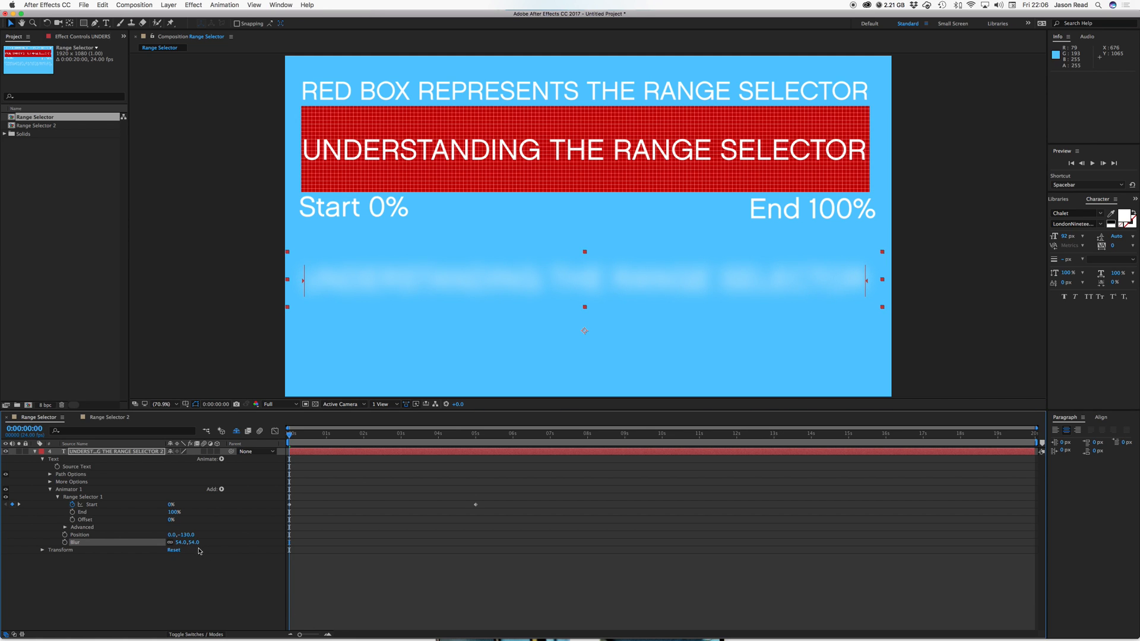
mouse_move(342, 484)
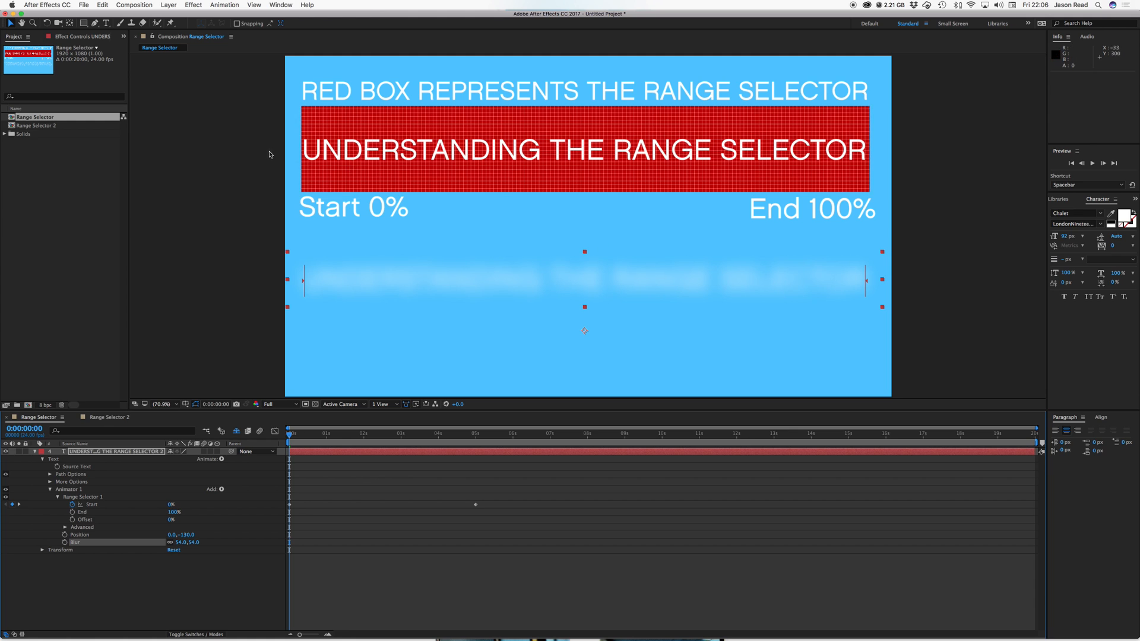
mouse_move(489, 175)
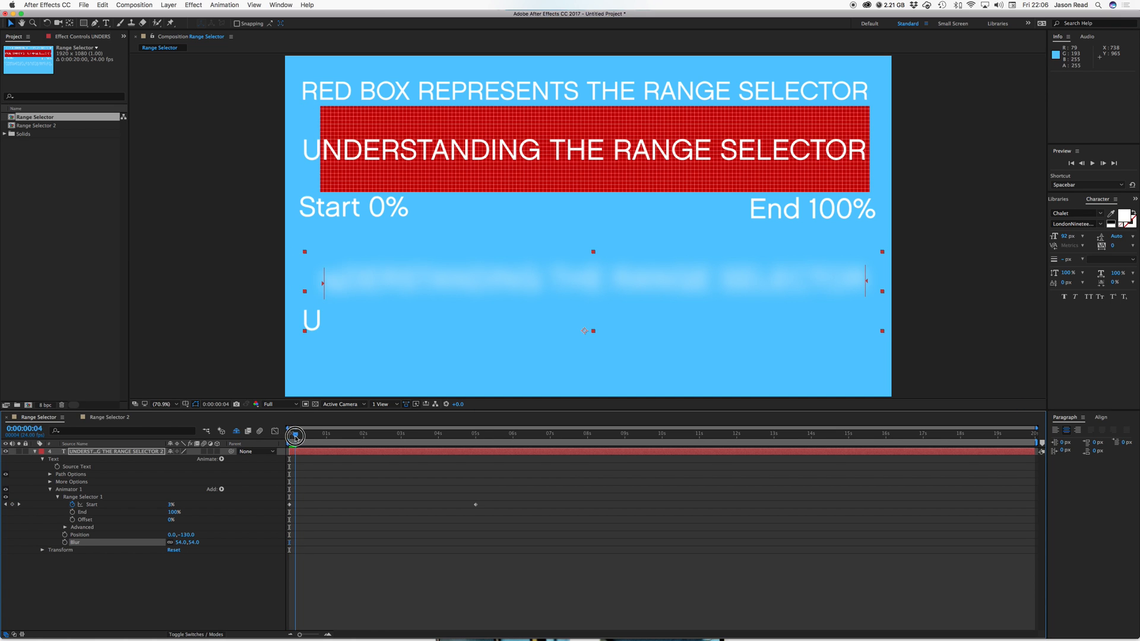
drag(295, 436, 375, 436)
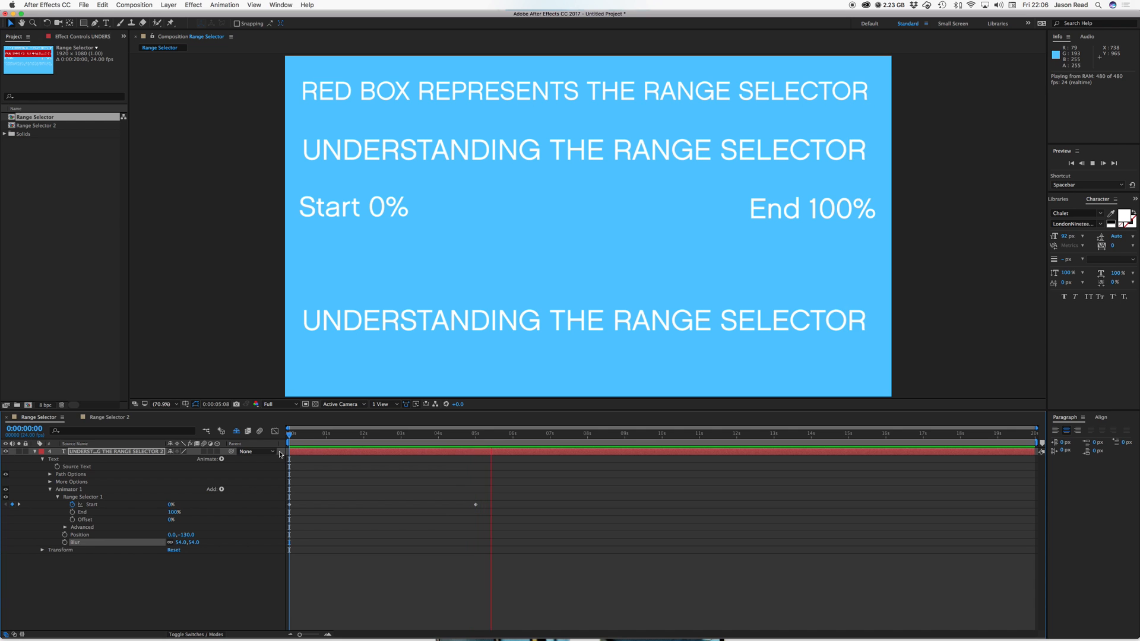
drag(289, 434, 313, 441)
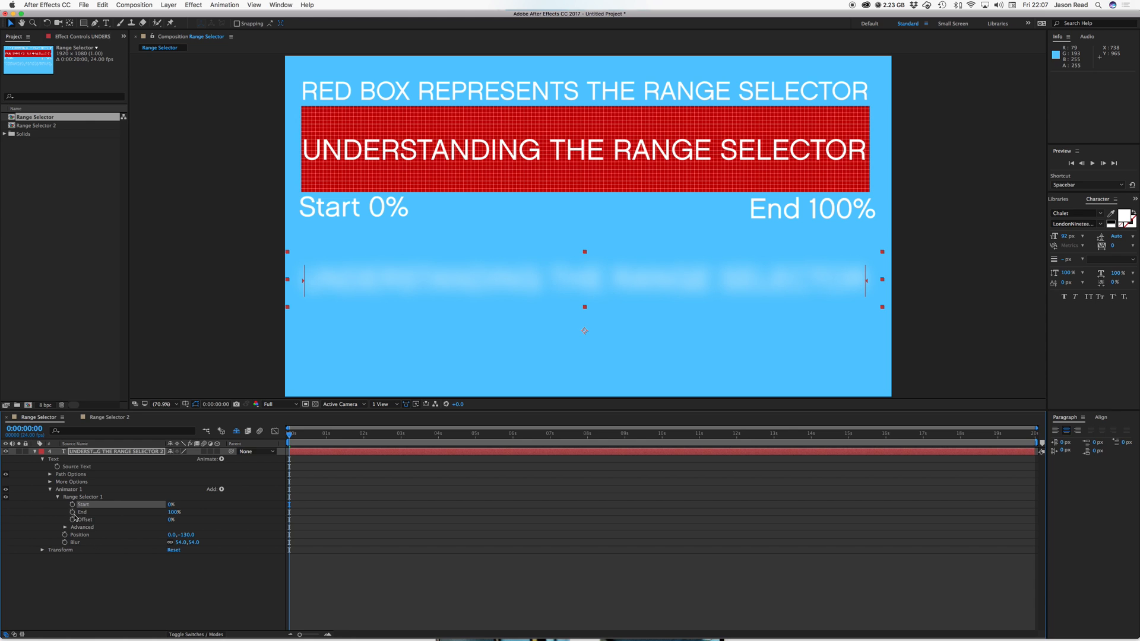
mouse_move(71, 520)
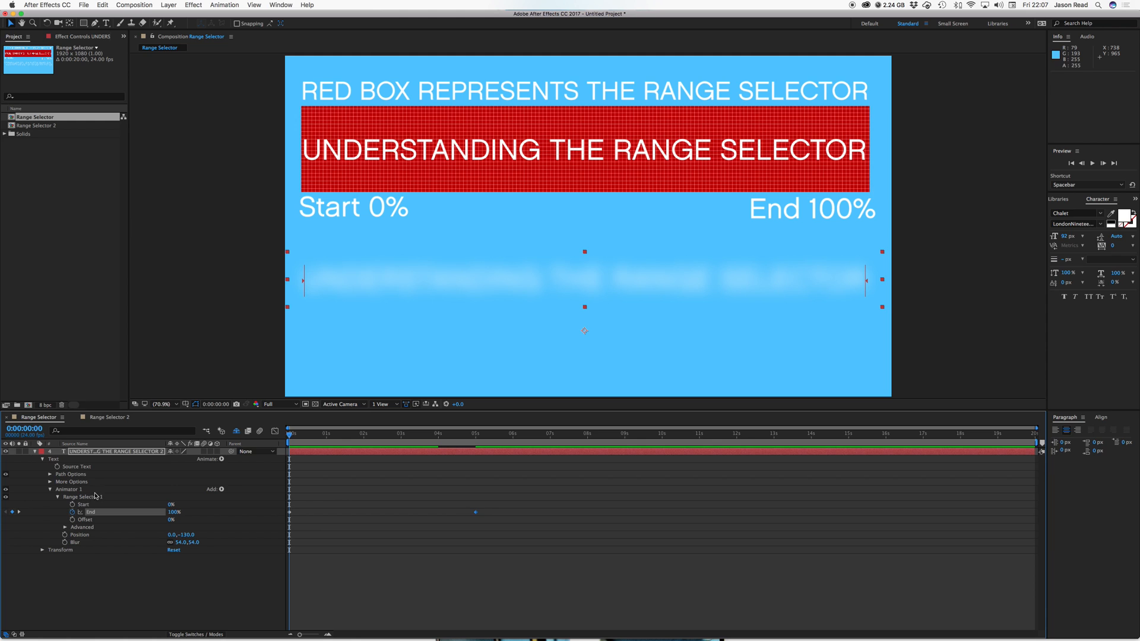
Step: Begin adding another property to Animator 1
click(221, 489)
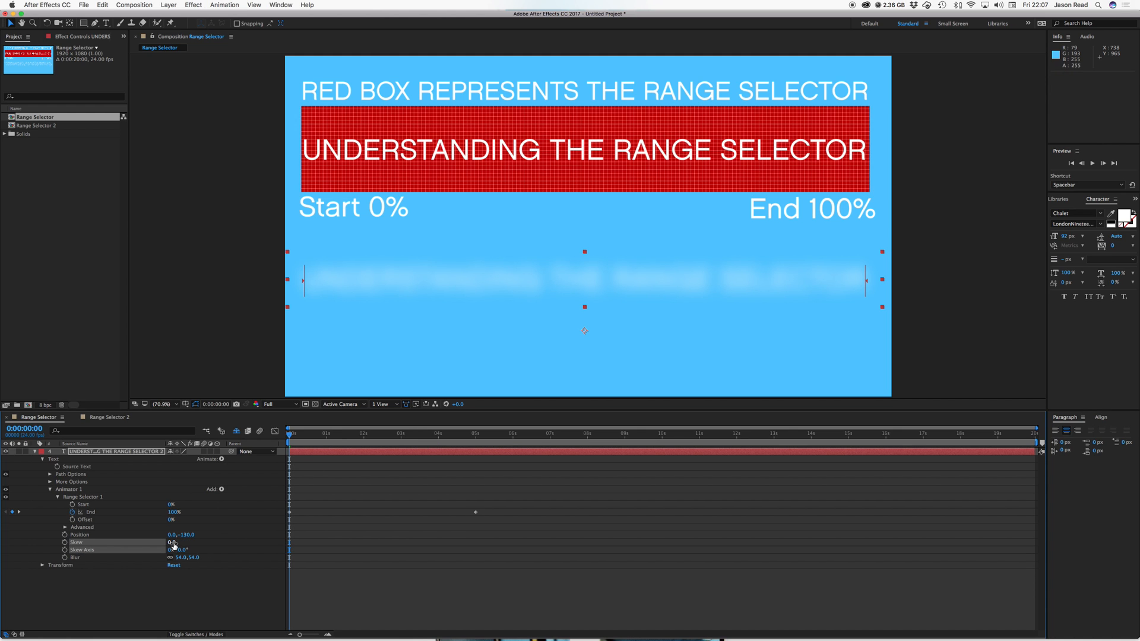
Step: Scrub the animator's Skew to 70 and play the result
drag(172, 542, 186, 541)
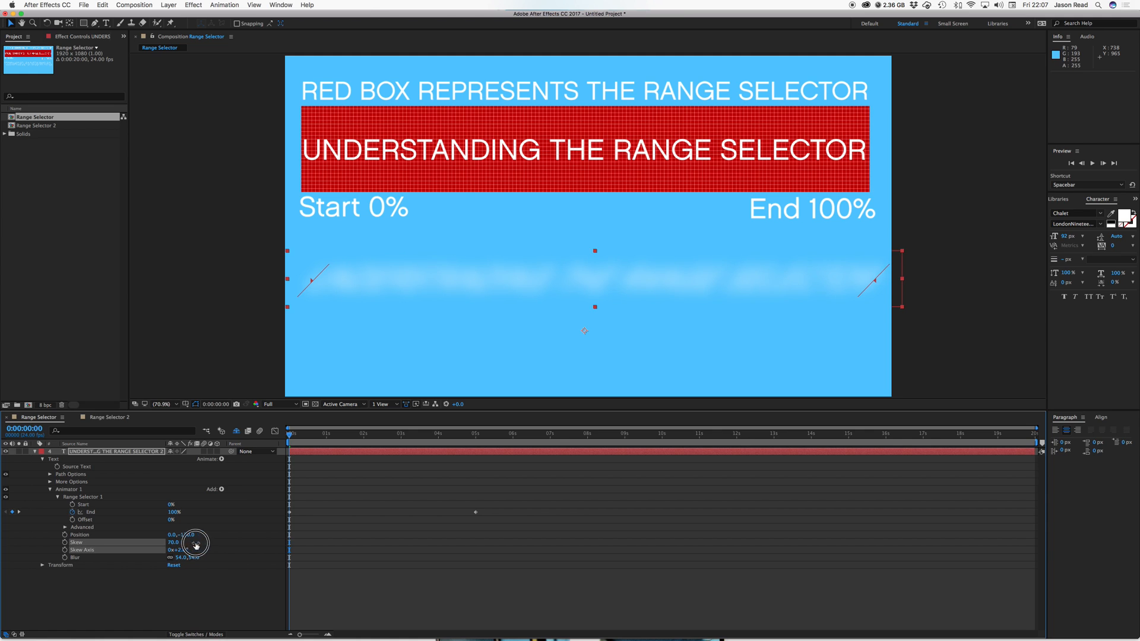
key(space)
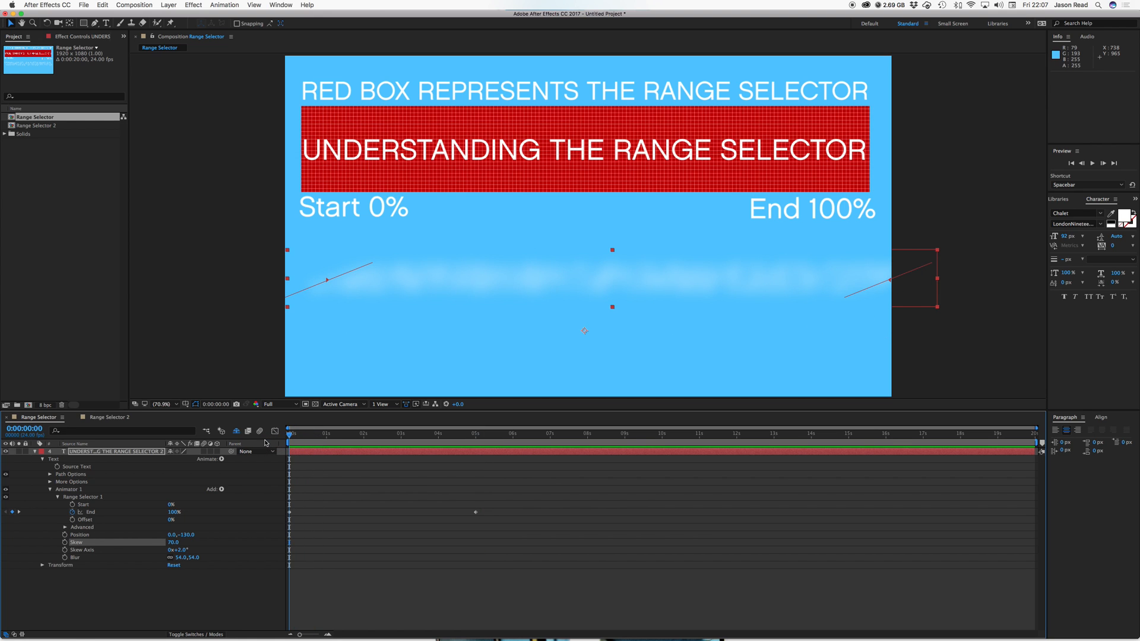
mouse_move(572, 242)
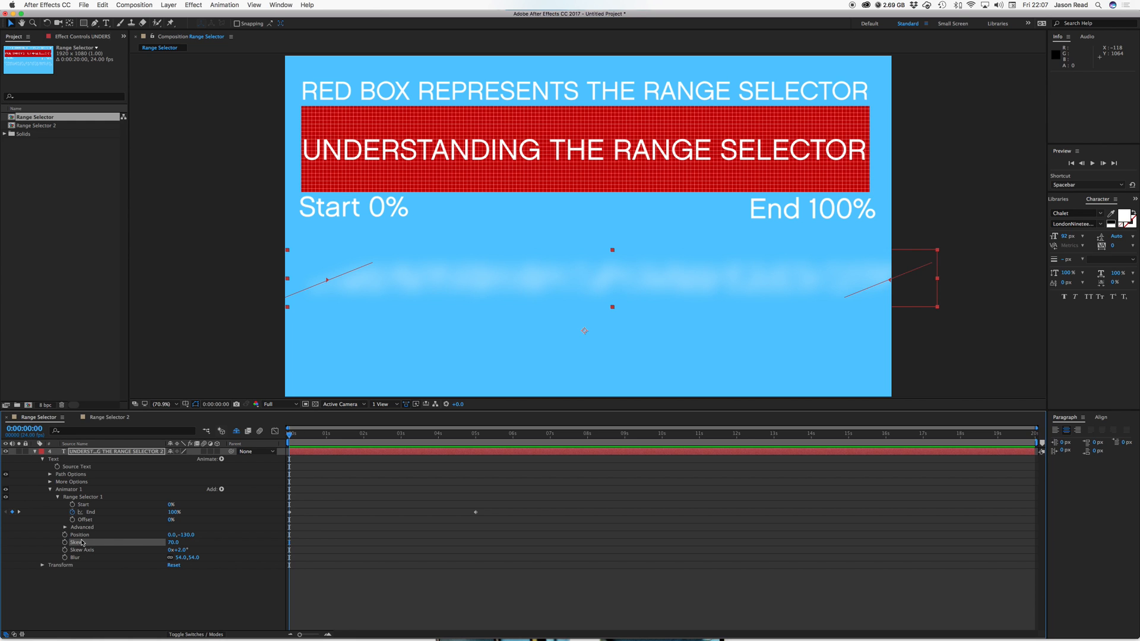
mouse_move(85, 563)
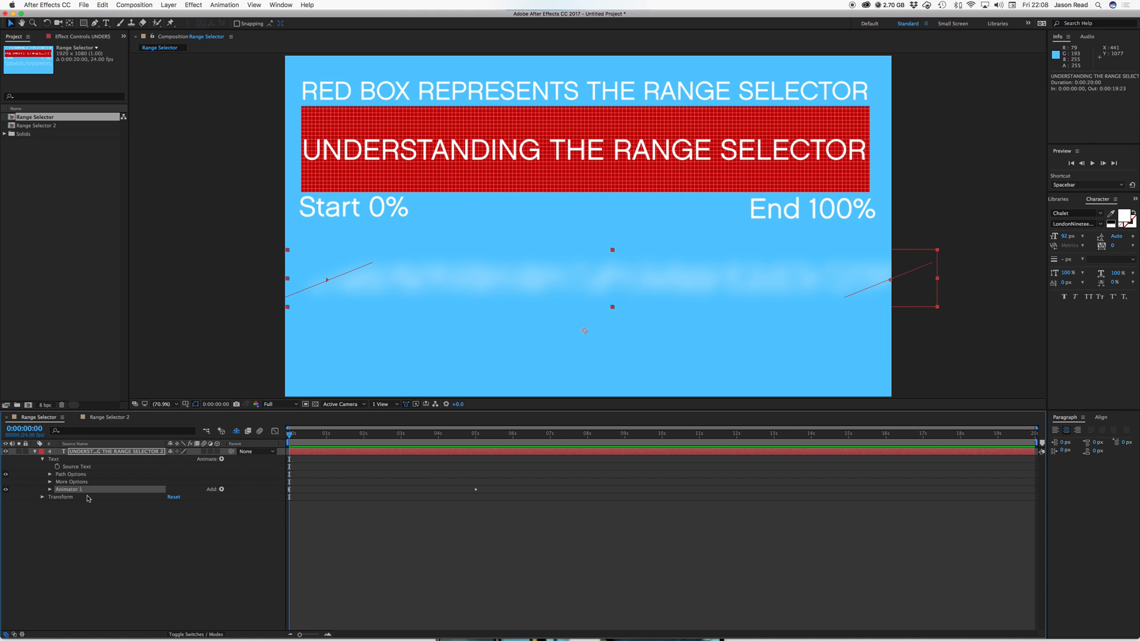
Step: Save the animation as the BlurSkewPosition animation preset
click(224, 5)
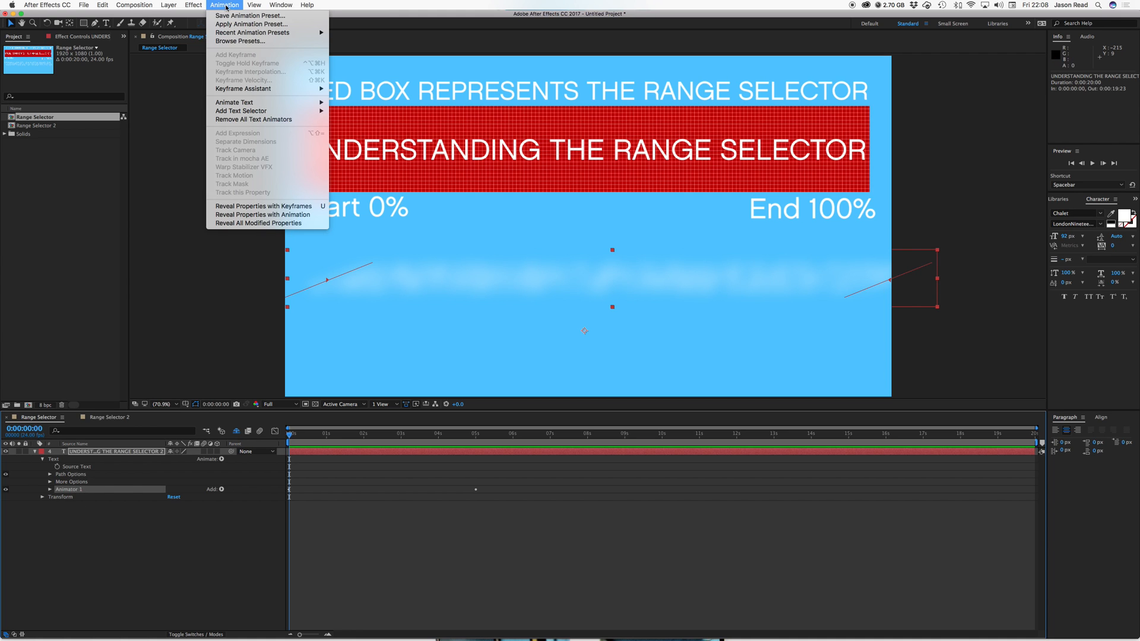
click(249, 16)
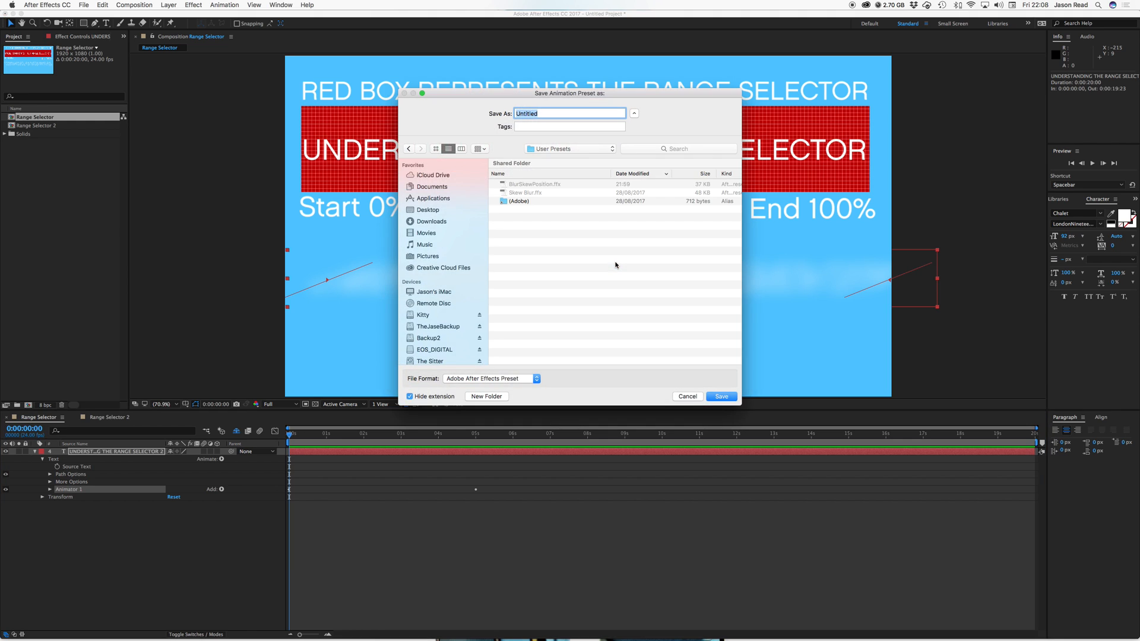
mouse_move(561, 206)
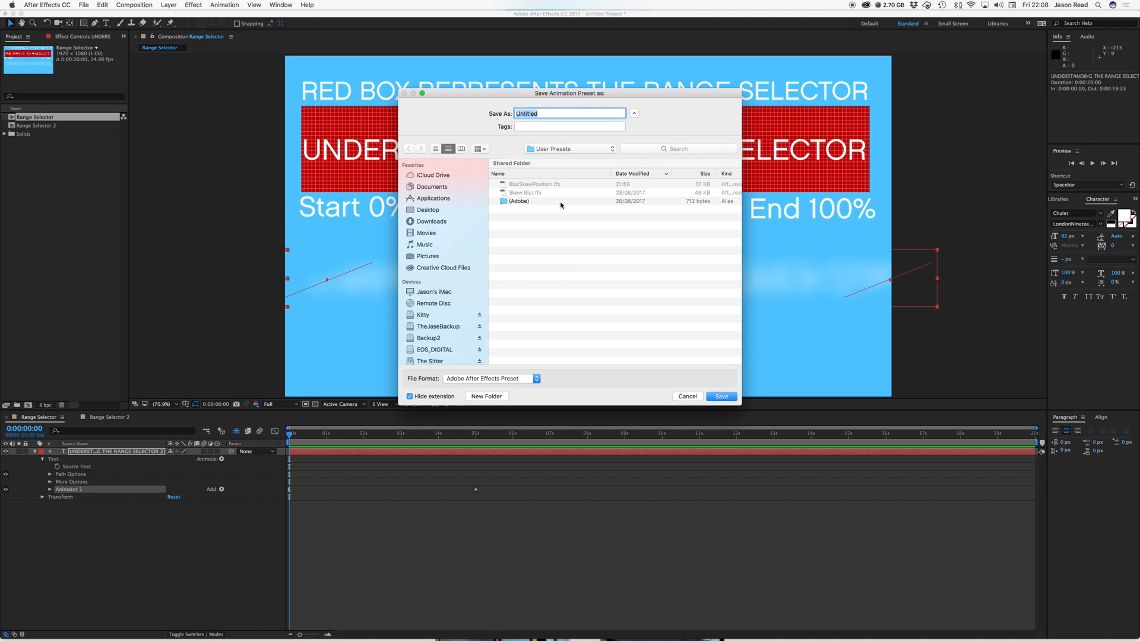
text(BlurSkewPosition)
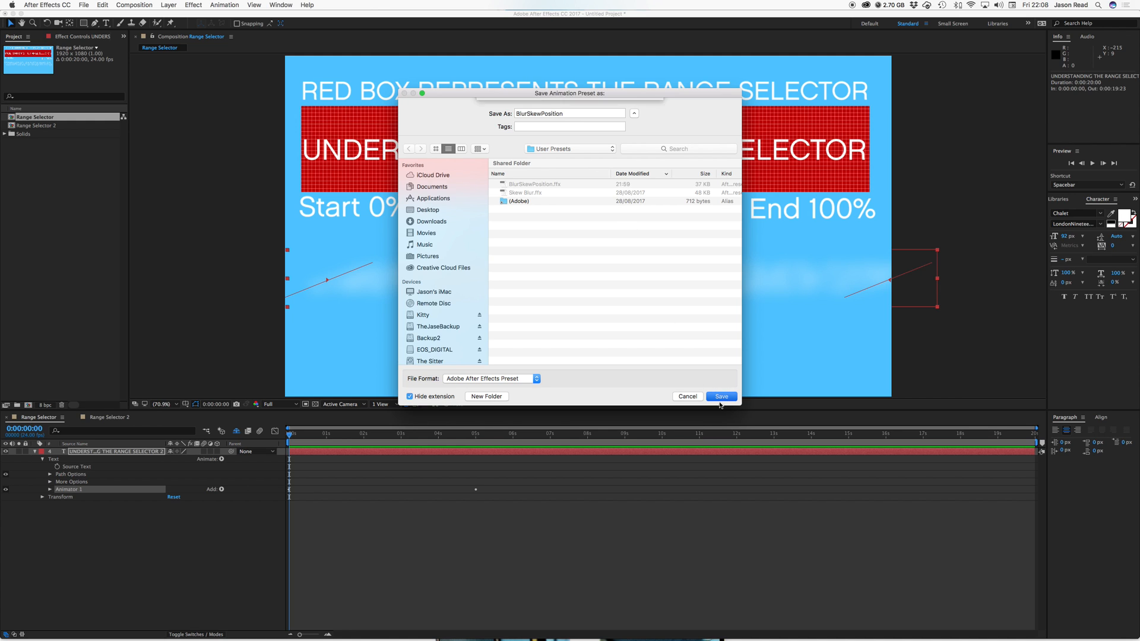
click(720, 396)
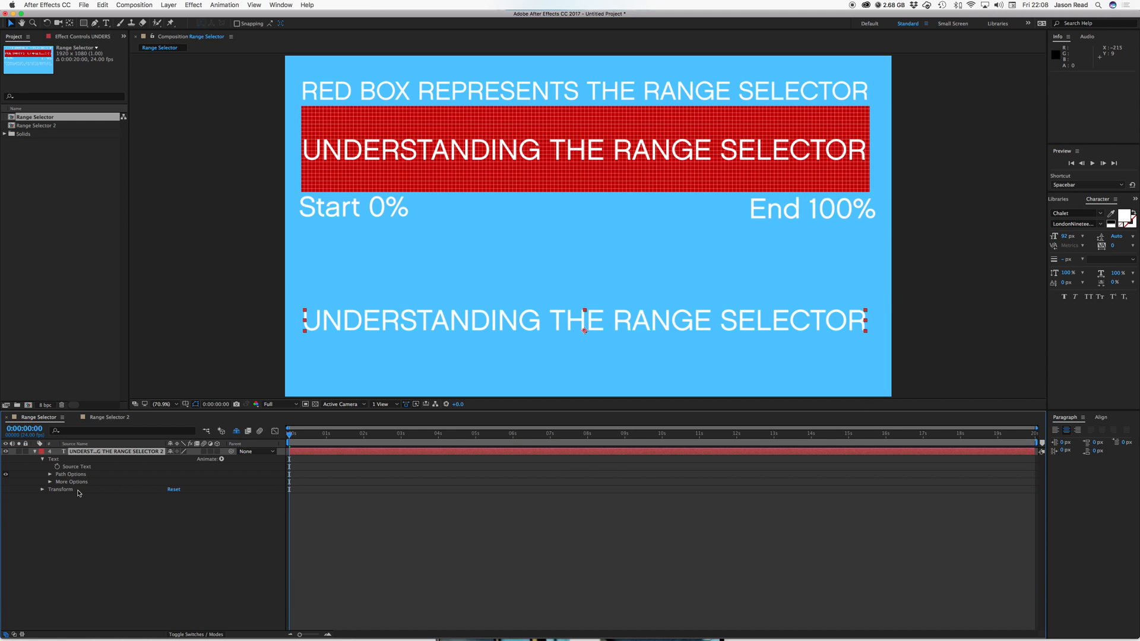
Step: Show the Effects & Presets panel and play the animation
click(1113, 198)
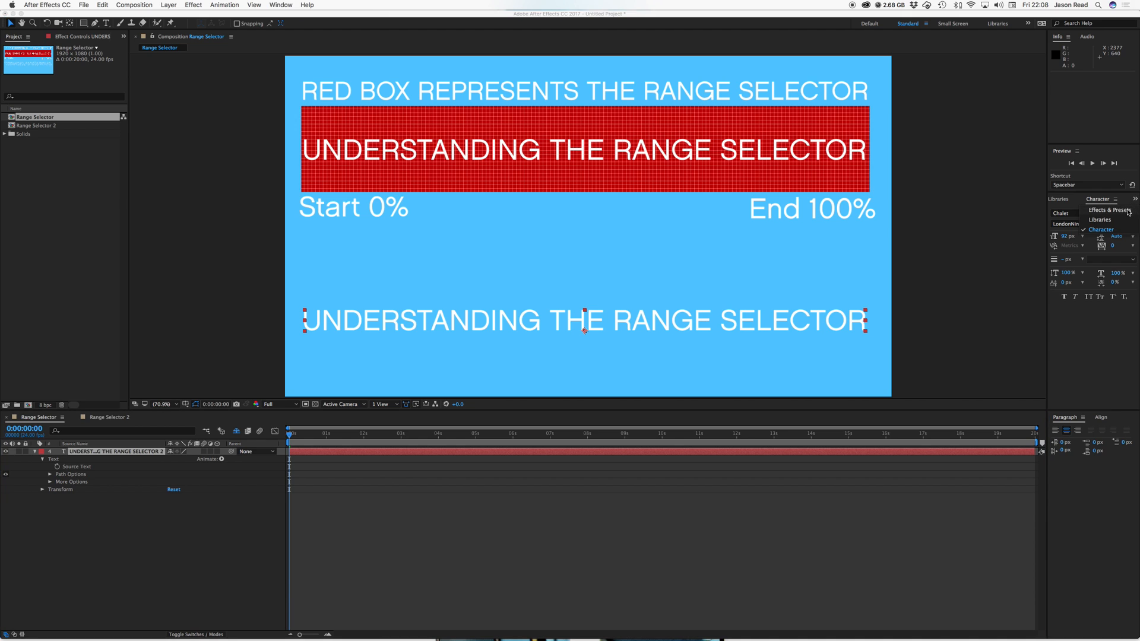
click(1105, 210)
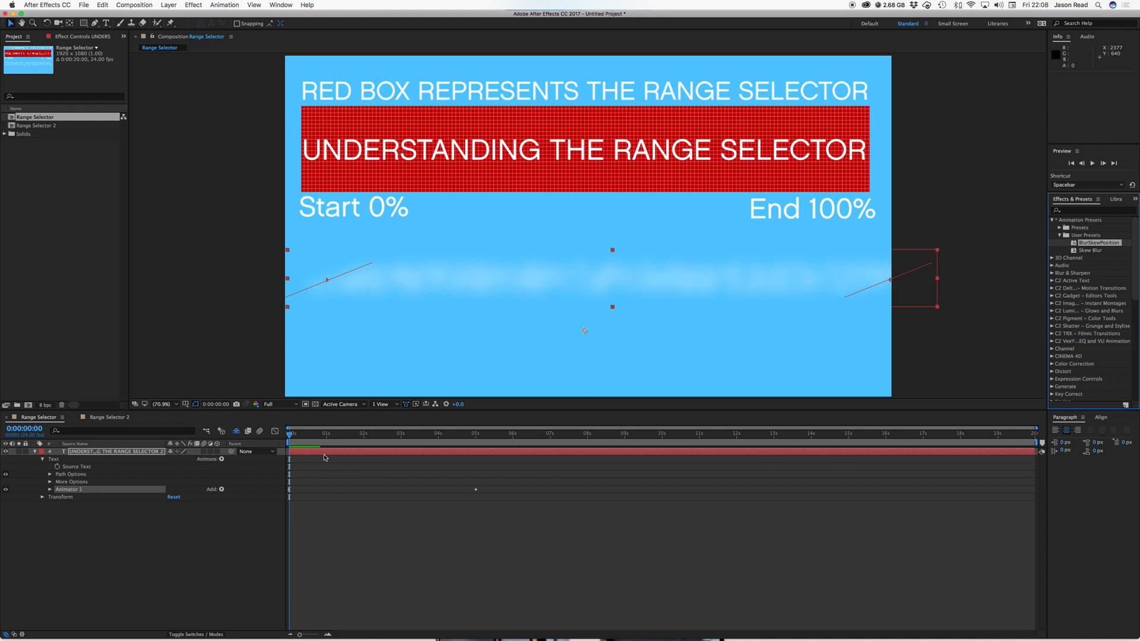
key(Space)
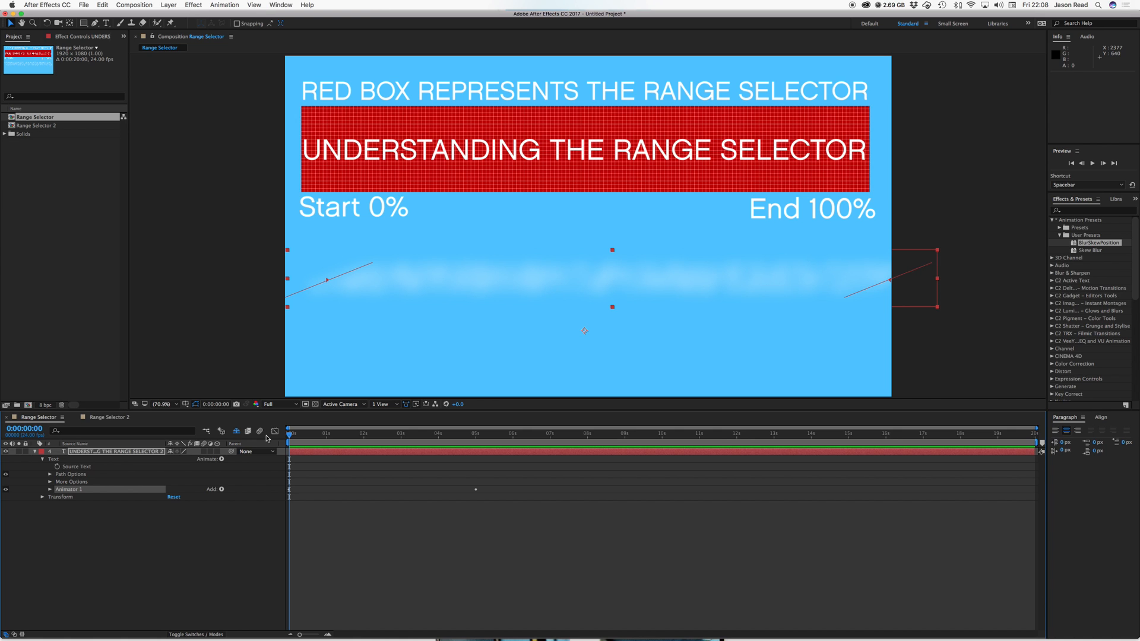
mouse_move(421, 624)
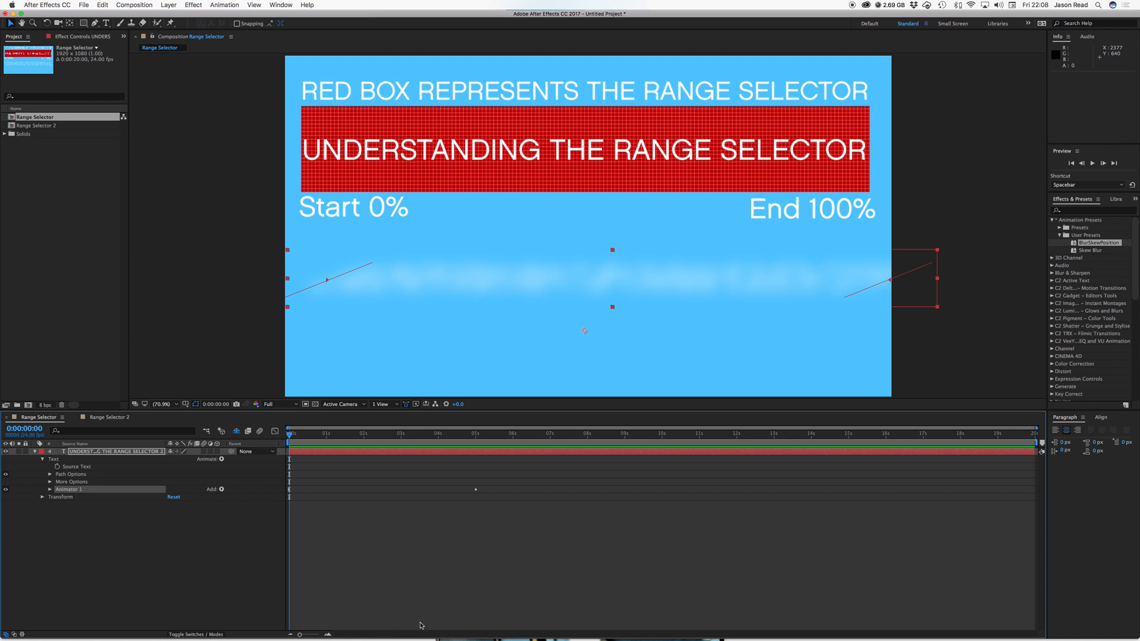